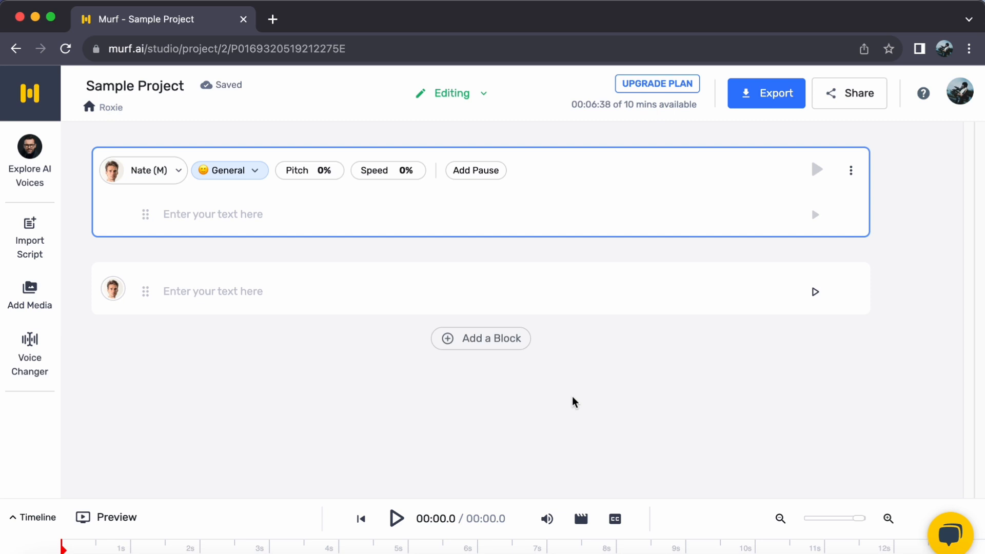
mouse_move(468, 117)
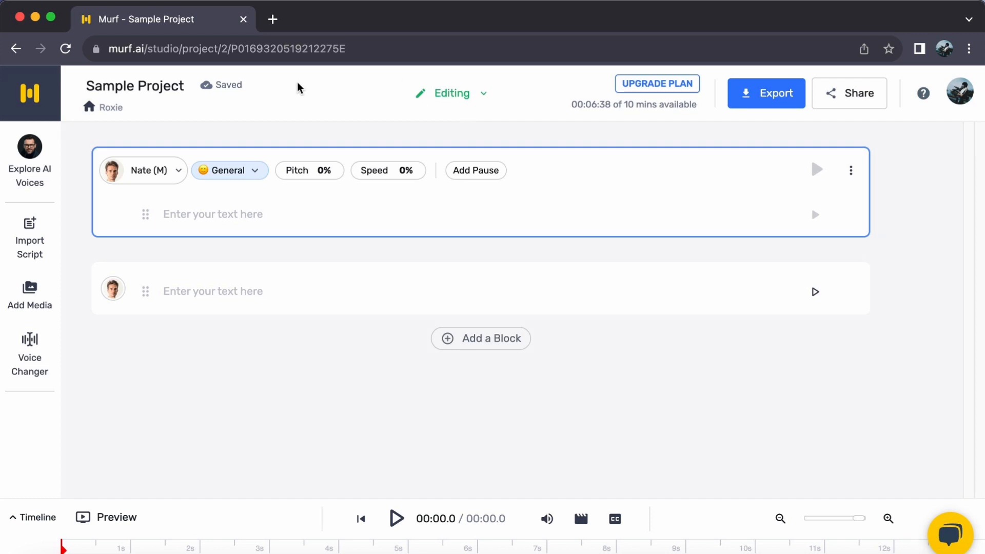
Filter the first block's voice library to English - Australia voices
click(142, 170)
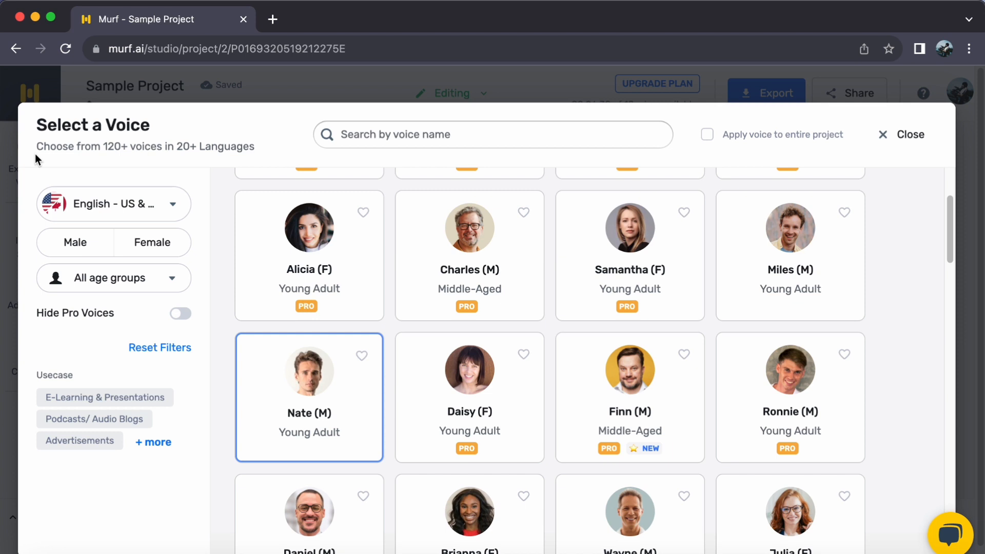
click(113, 203)
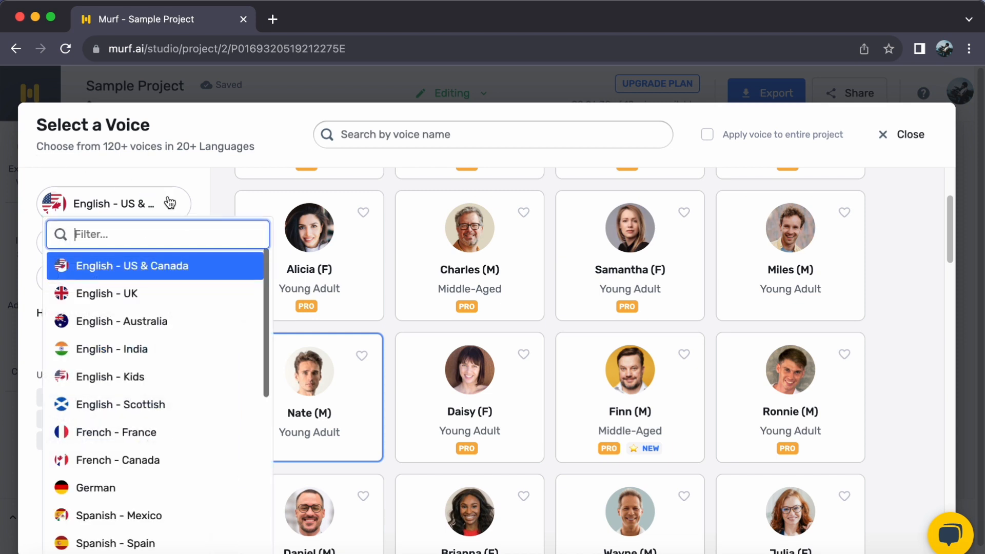
click(123, 322)
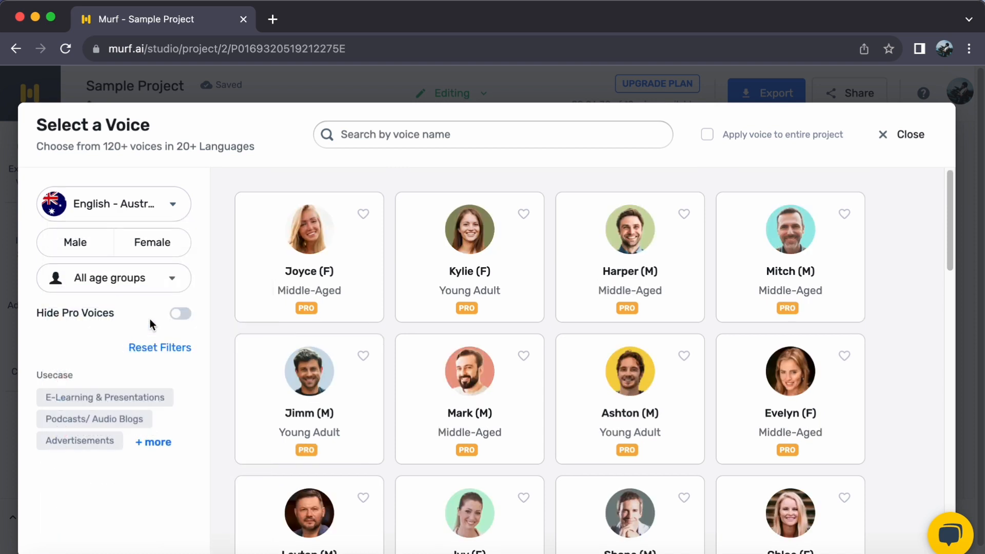
mouse_move(153, 322)
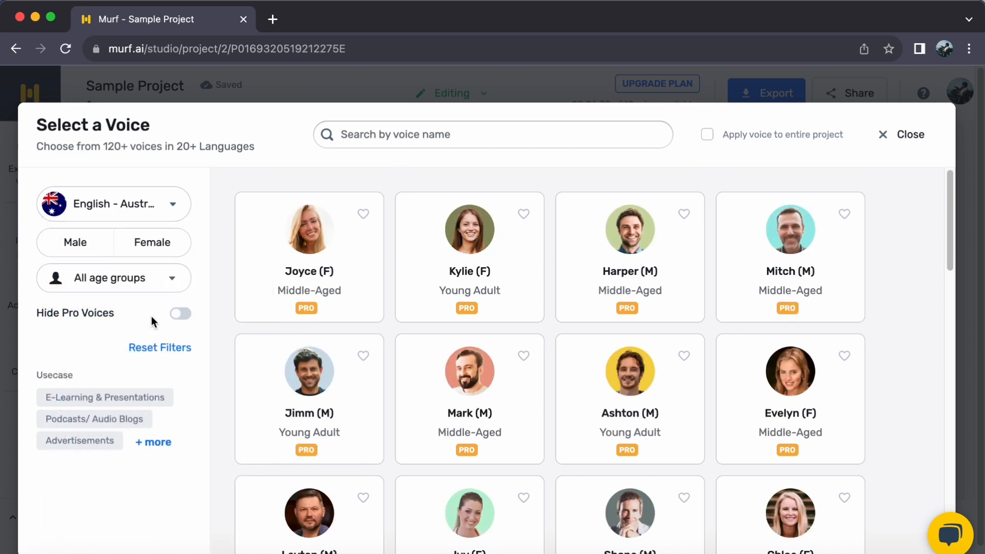
mouse_move(469, 237)
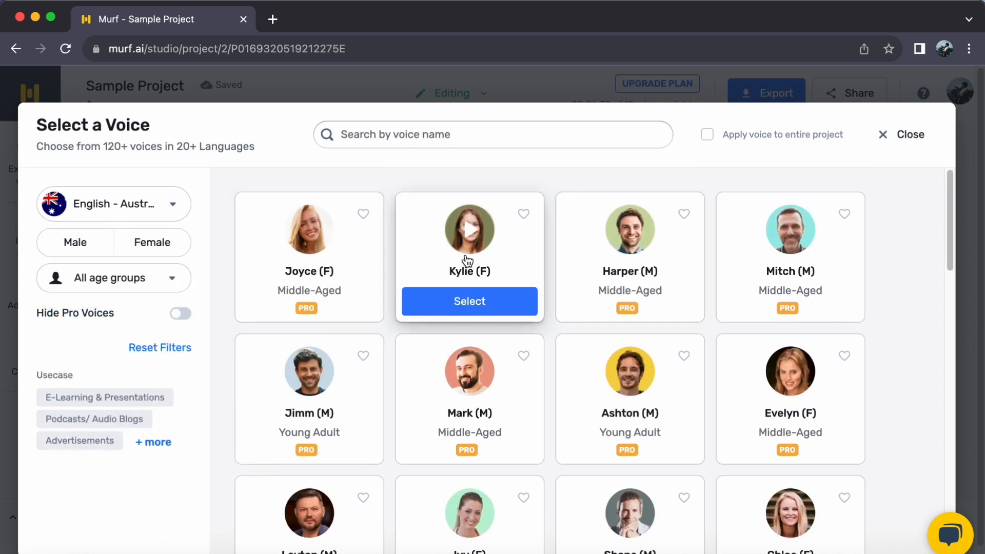
Play Kylie (F)'s voice sample from the Australian English list
click(469, 229)
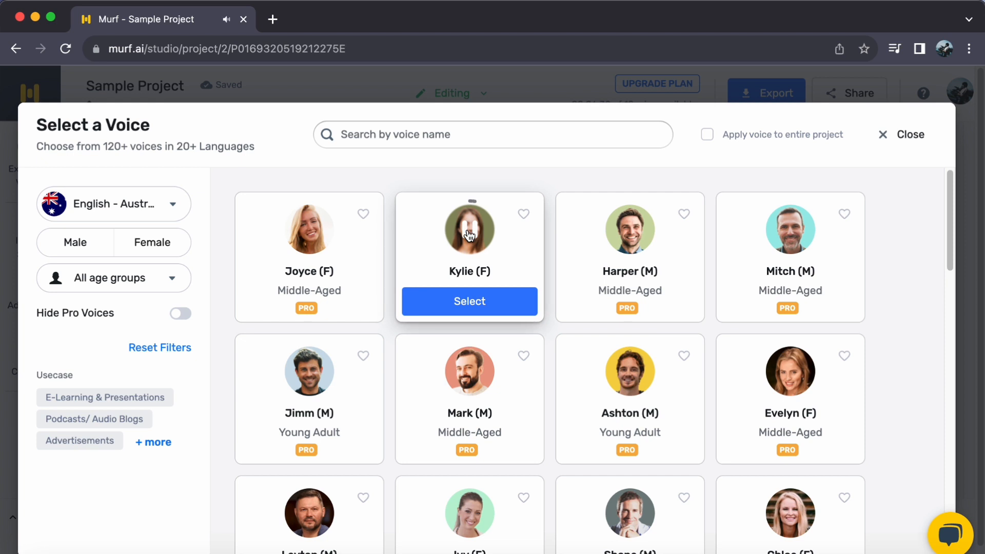
mouse_move(629, 231)
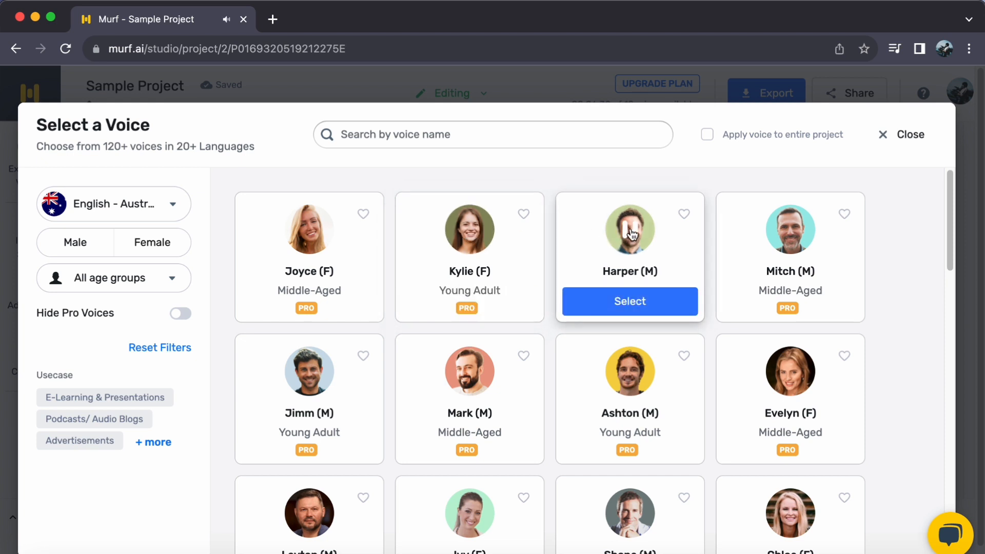
mouse_move(469, 370)
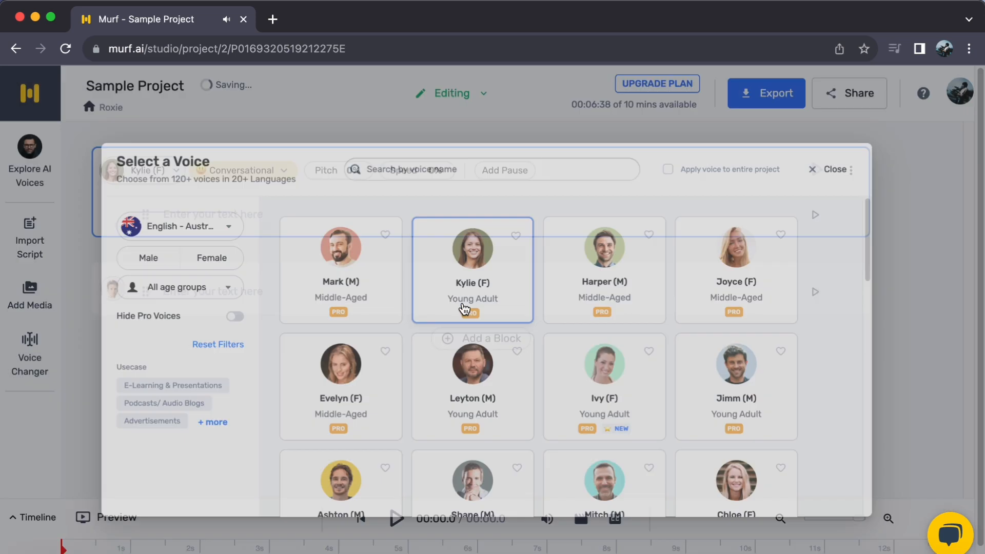
Paste the 'heart divided between the cares of this world' sentence into Kylie's block
click(836, 169)
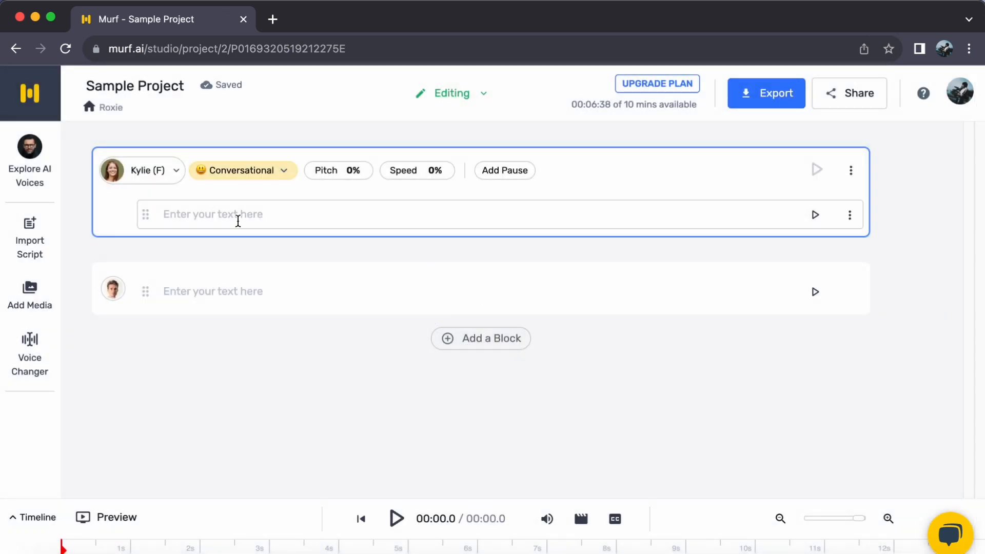
right_click(237, 214)
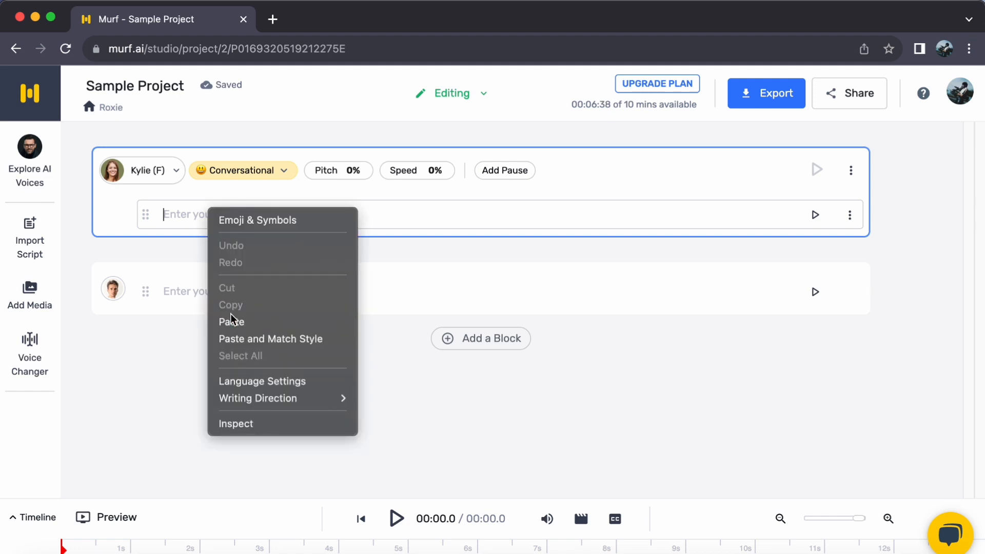
click(232, 321)
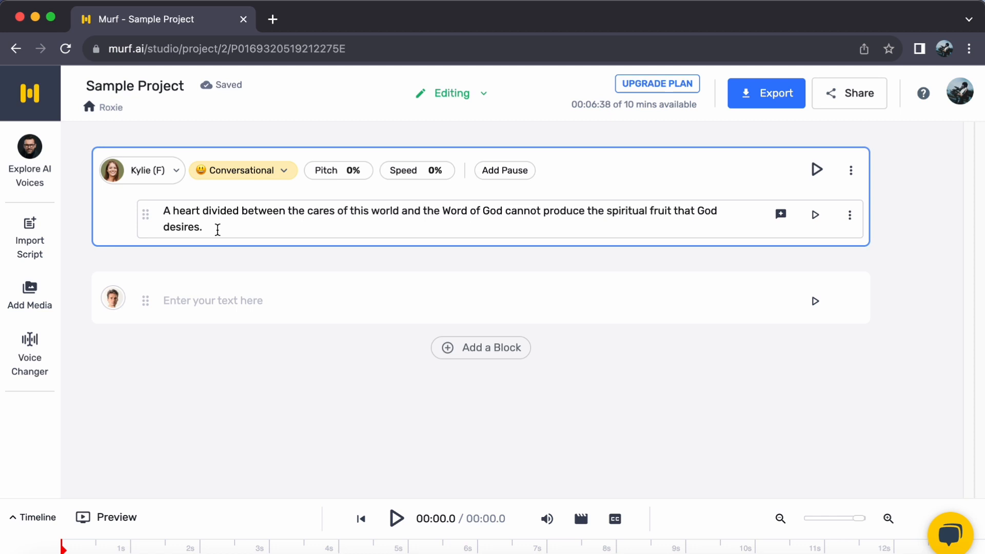
Insert four x-weak pauses between phrases and raise the speed to +9%
click(417, 170)
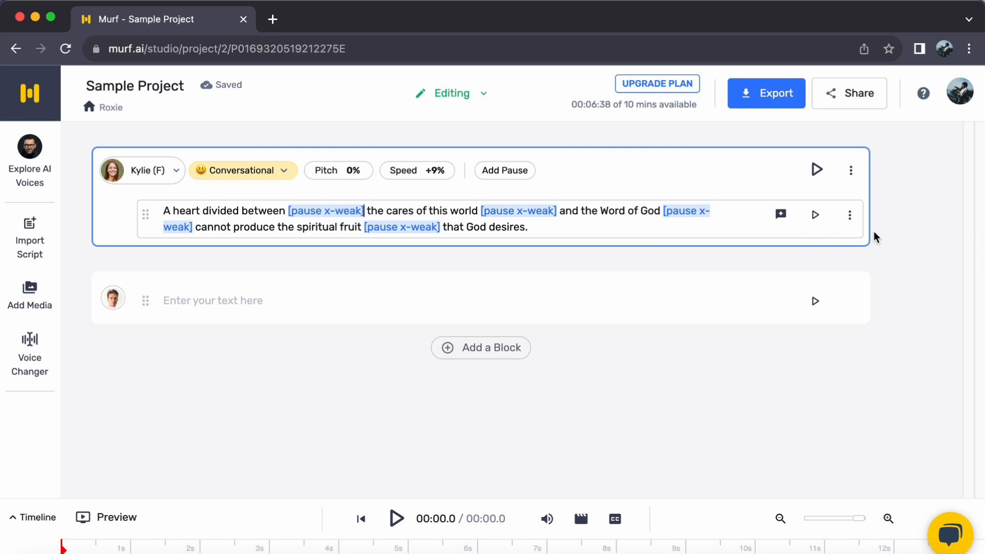
click(818, 169)
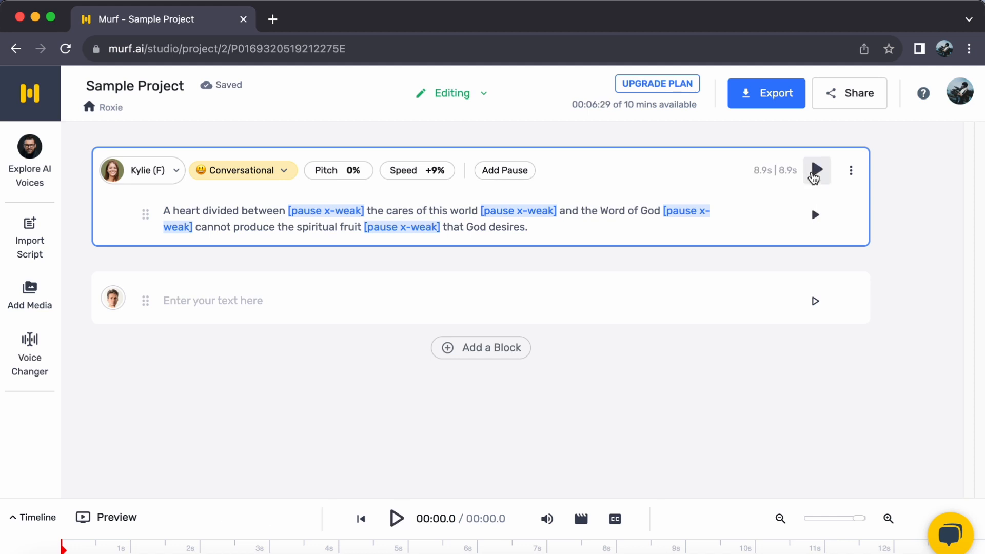
Generate the 8.9-second clip and play it back in Kylie's voice
click(817, 170)
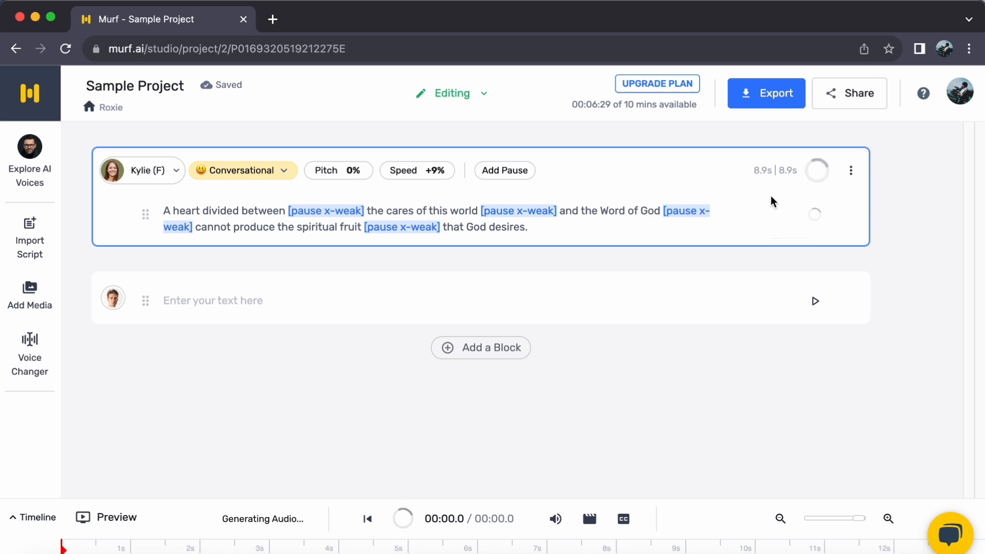
click(815, 170)
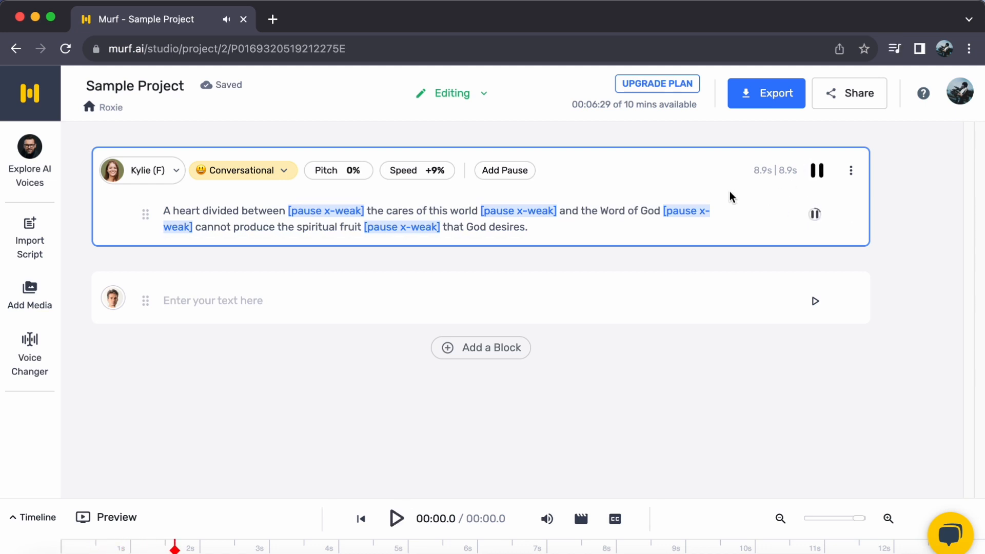
click(327, 546)
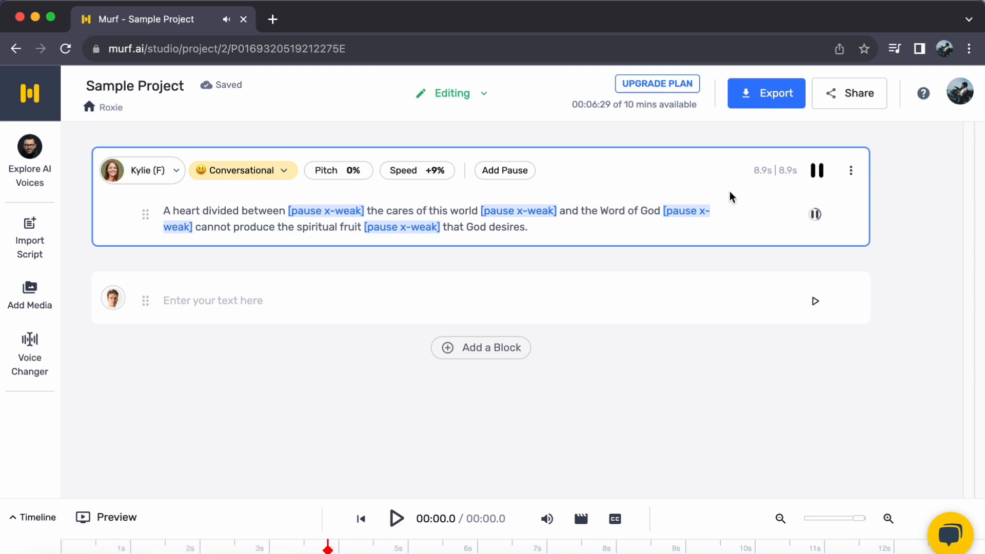